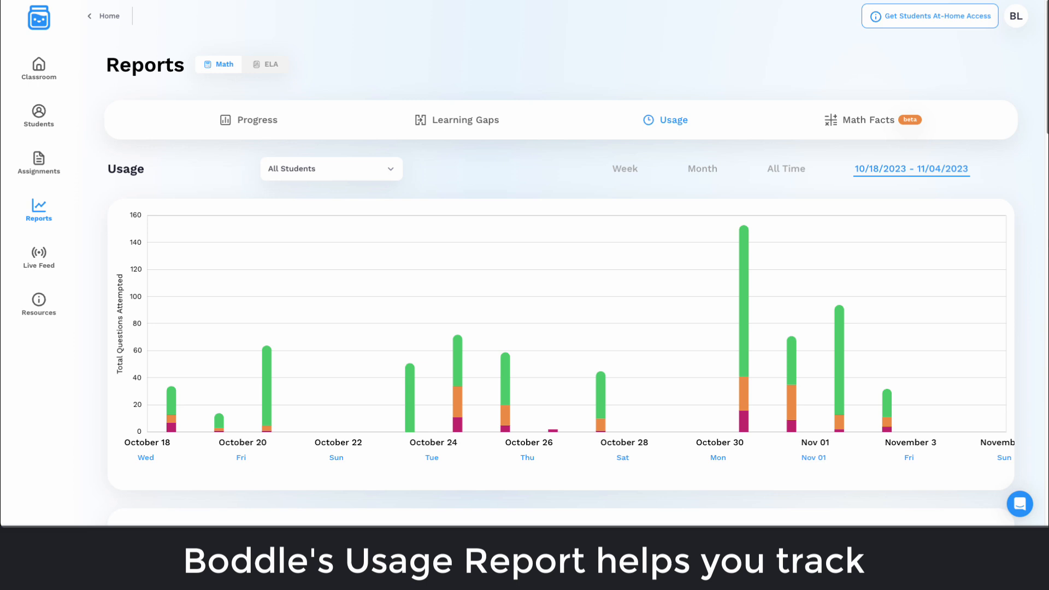
- Open the class Reports page and switch to the Usage report for all students
scroll("down", 3)
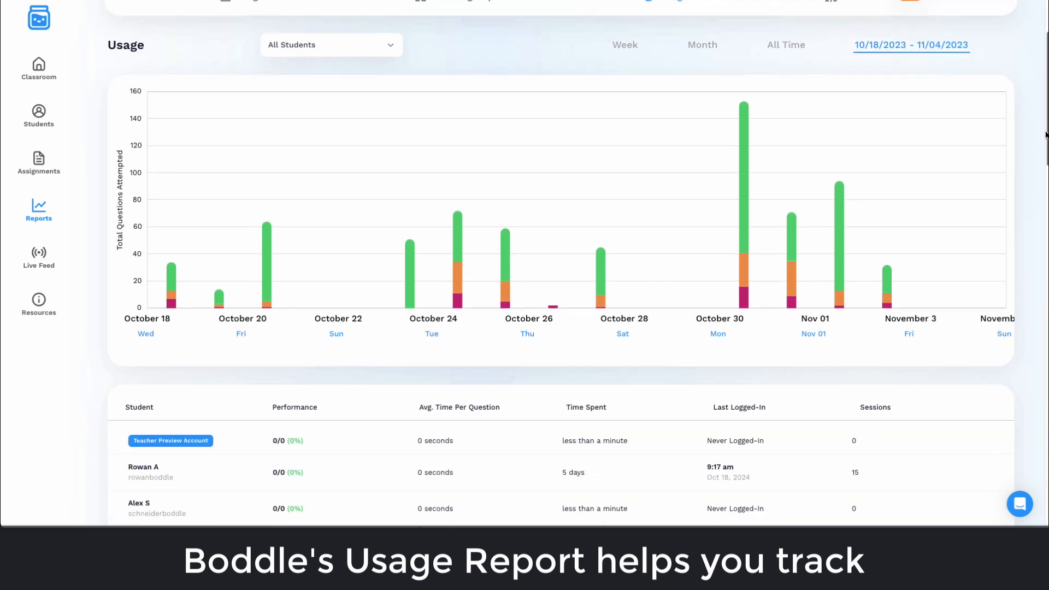
scroll("down", 3)
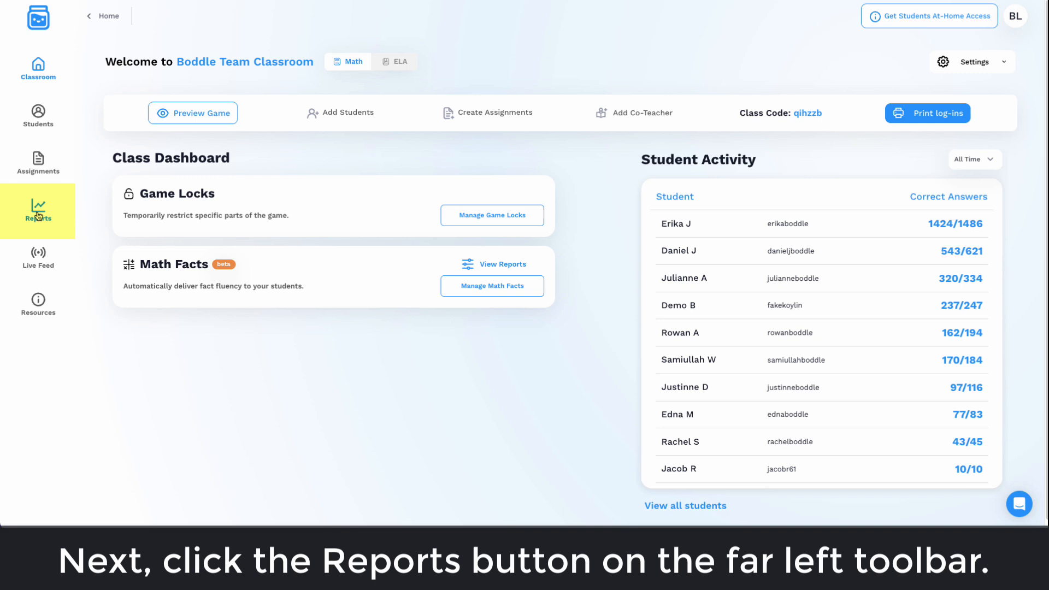
left_click(38, 211)
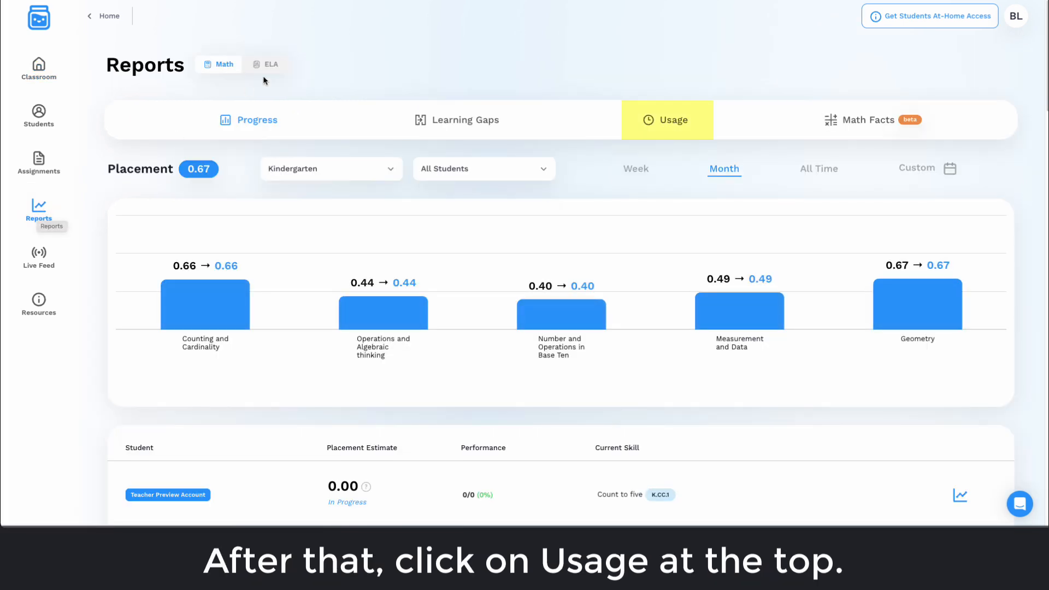
left_click(667, 119)
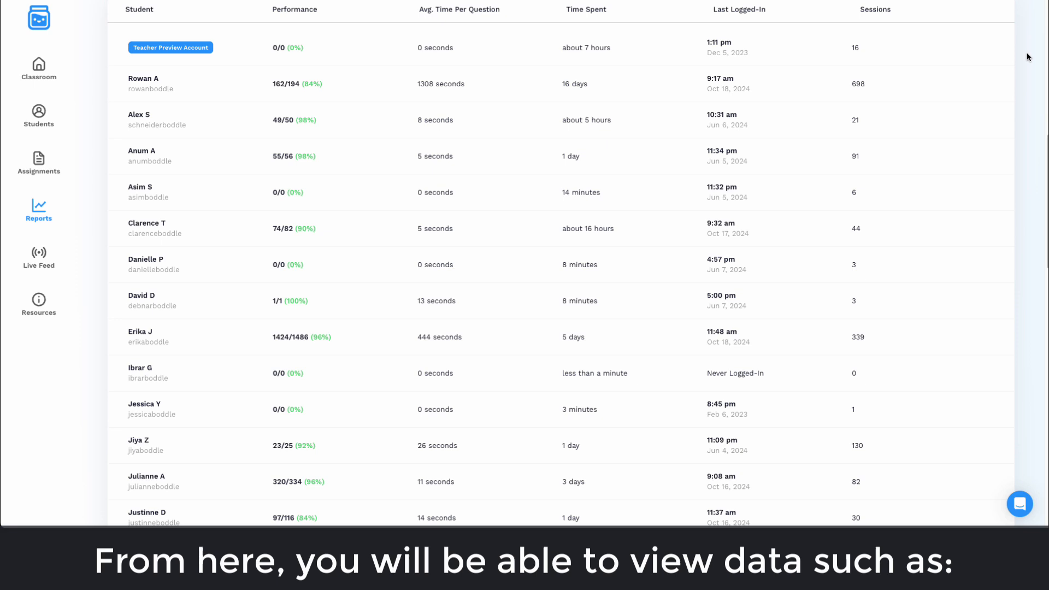
left_click(295, 10)
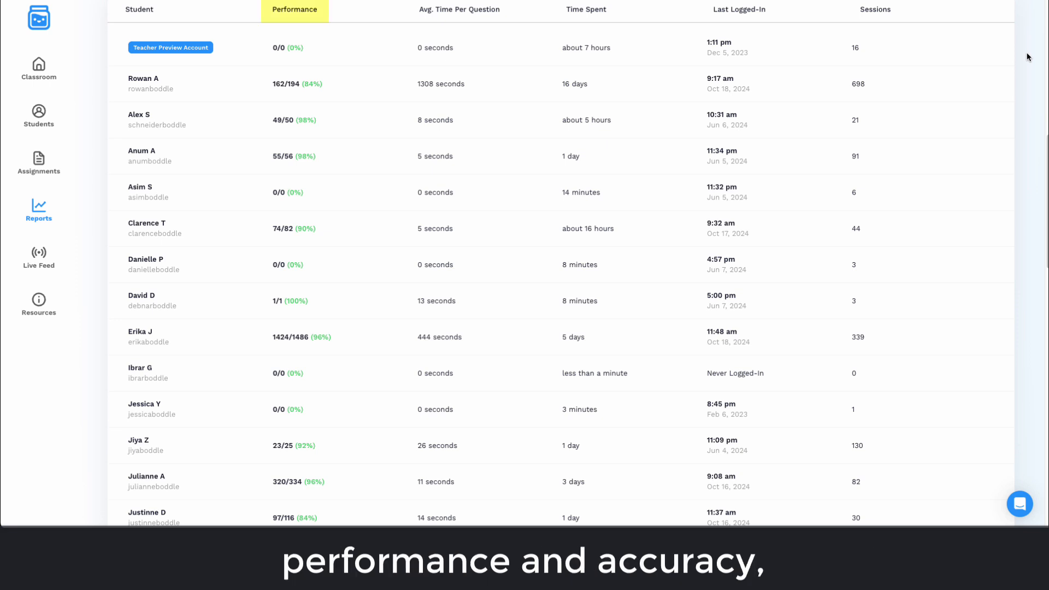
left_click(459, 9)
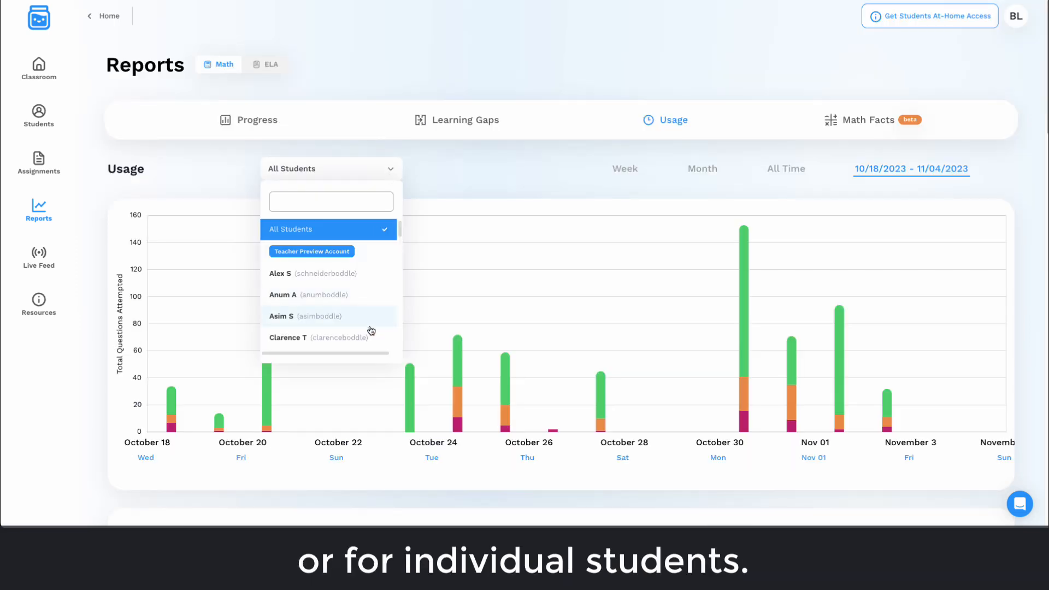
left_click(289, 337)
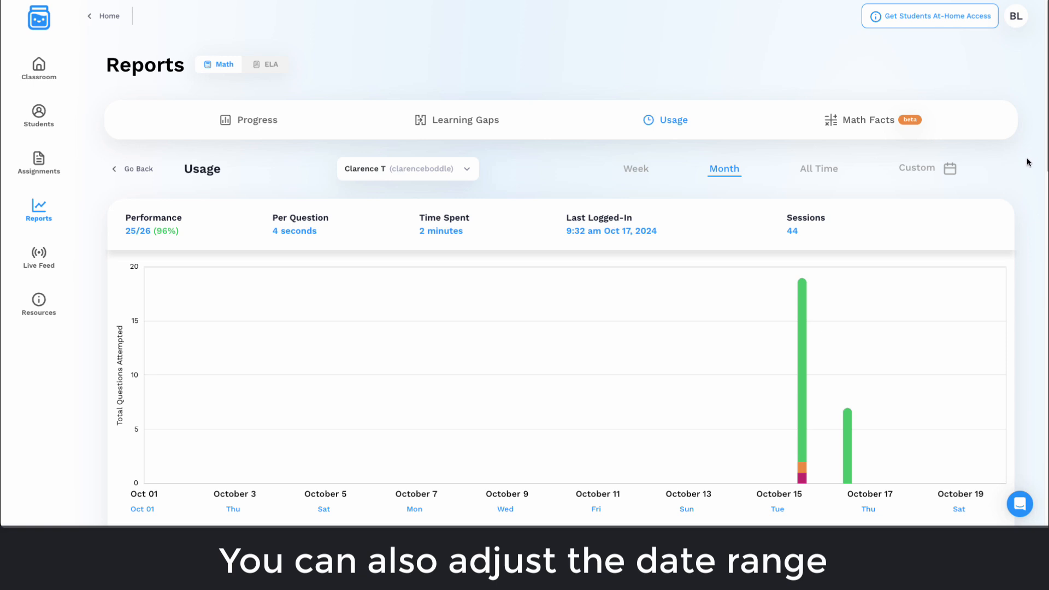
left_click(948, 167)
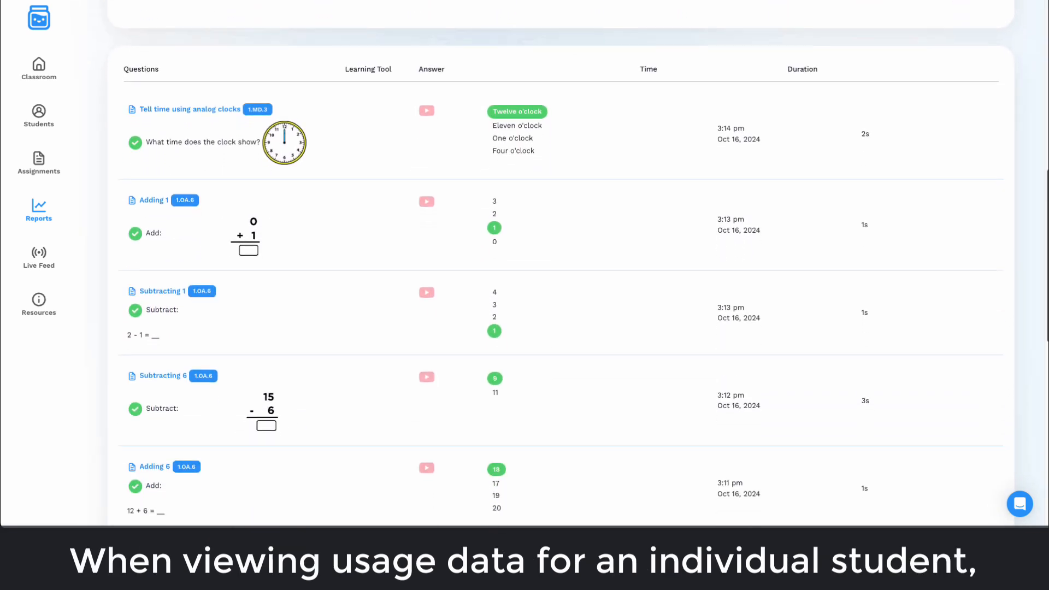
scroll("down", 3)
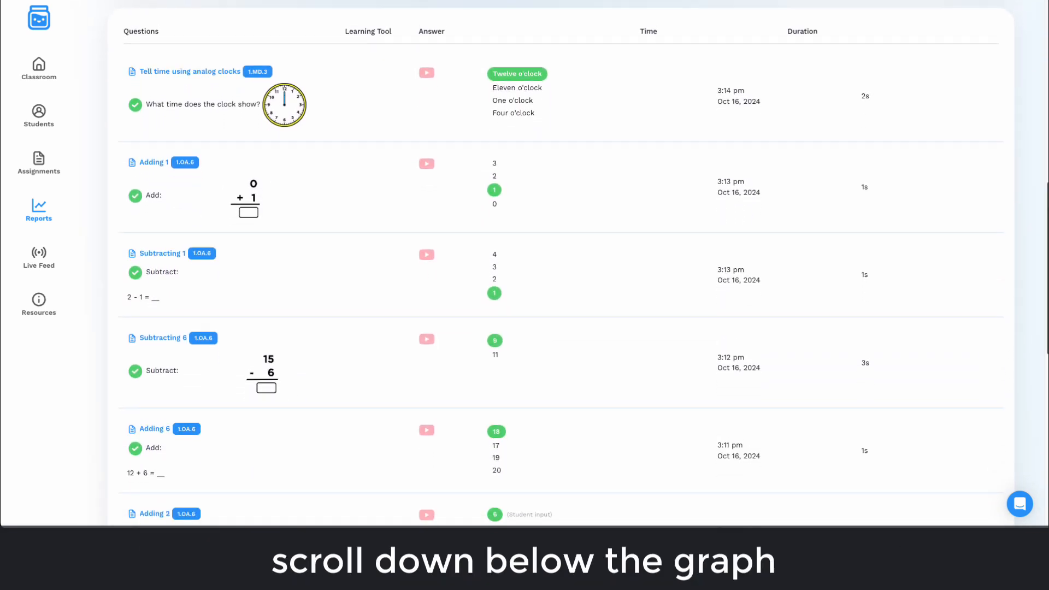